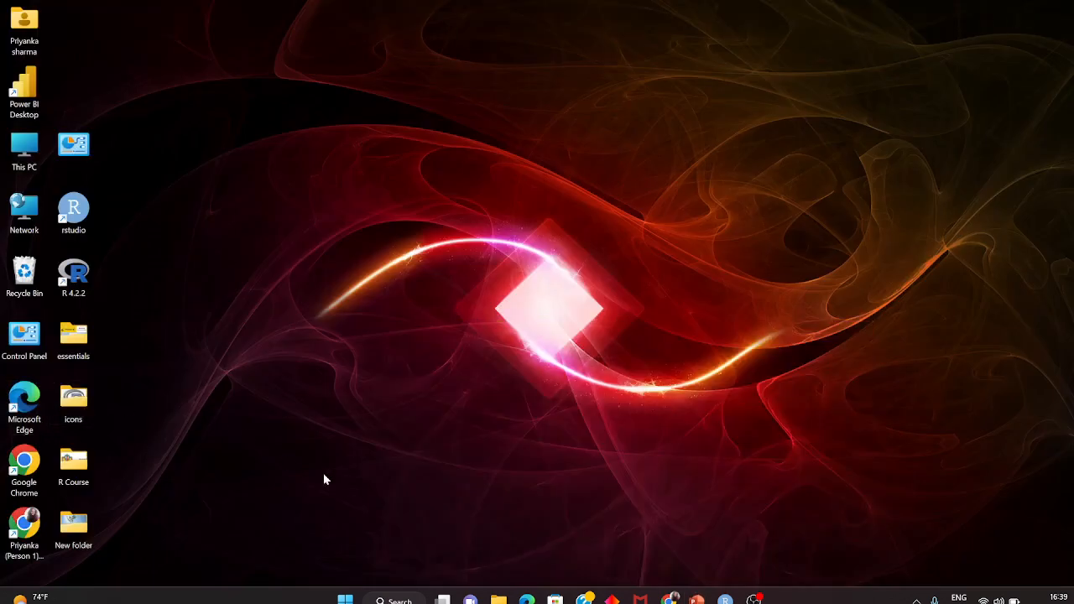
mouse_move(346, 599)
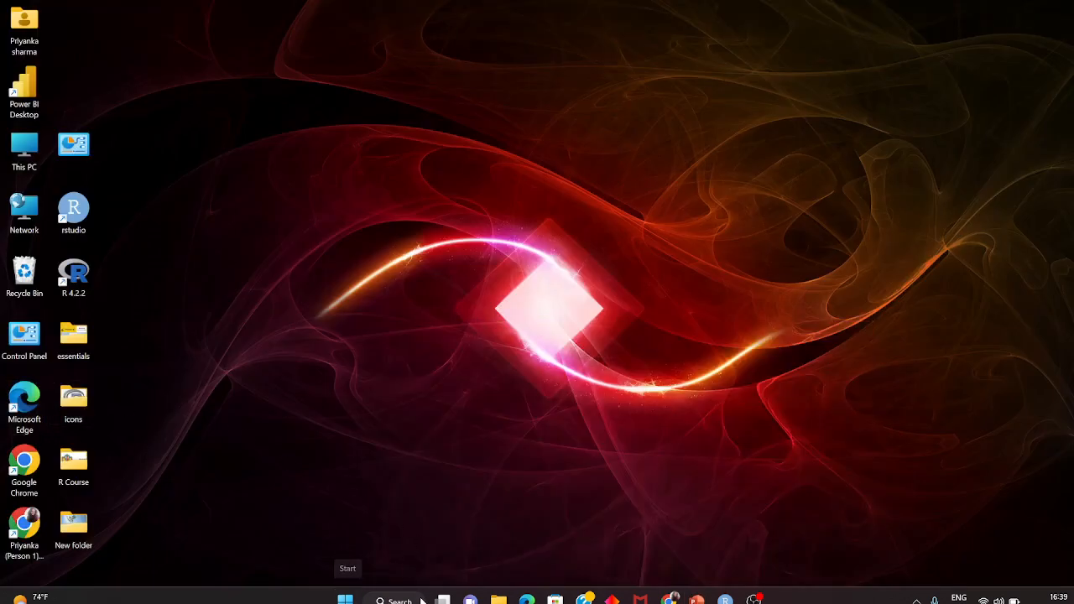
- Search 'se' in the Start menu so Settings shows as the best match
click(346, 599)
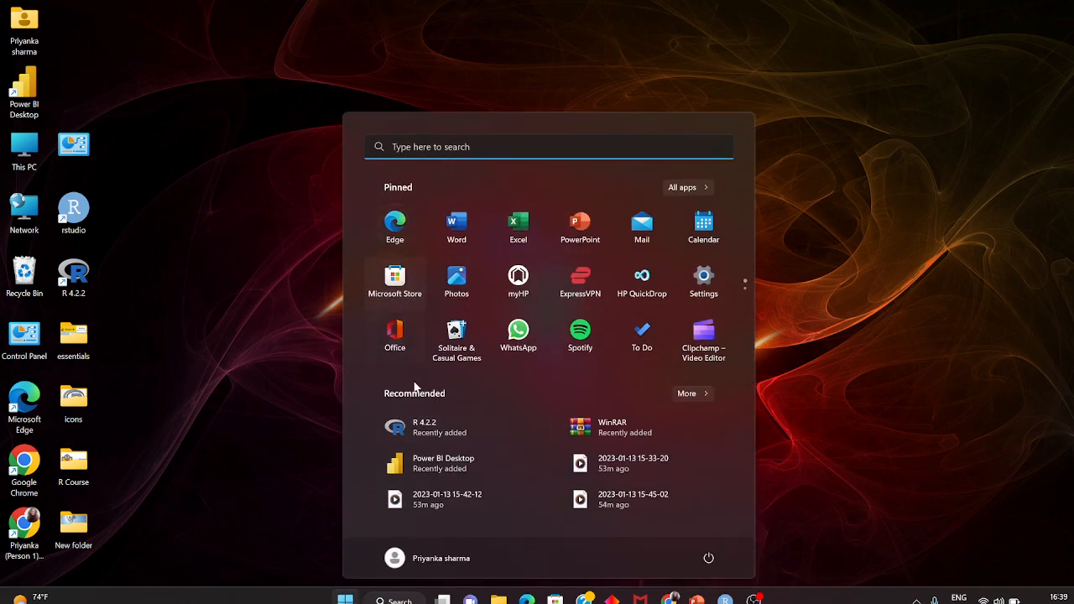
text(se)
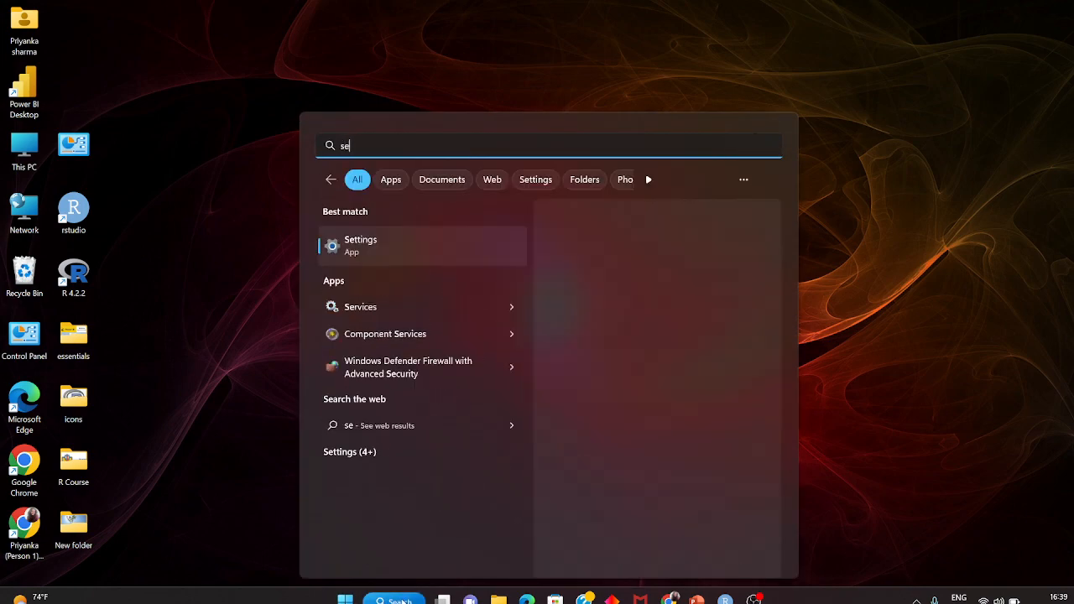
- Launch Settings and go to the Apps > Installed apps list
click(360, 245)
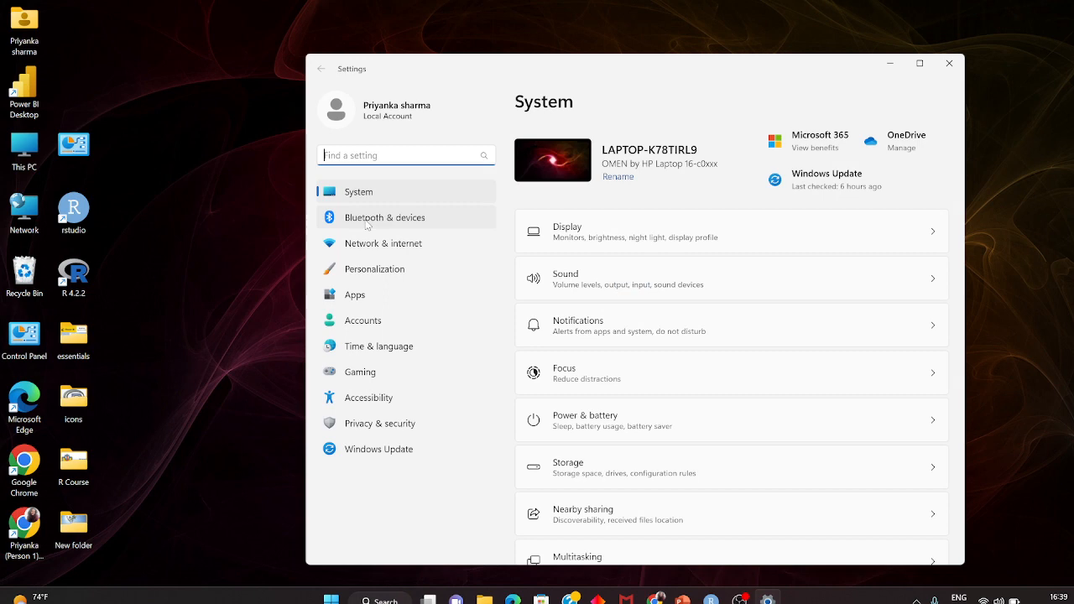
mouse_move(375, 269)
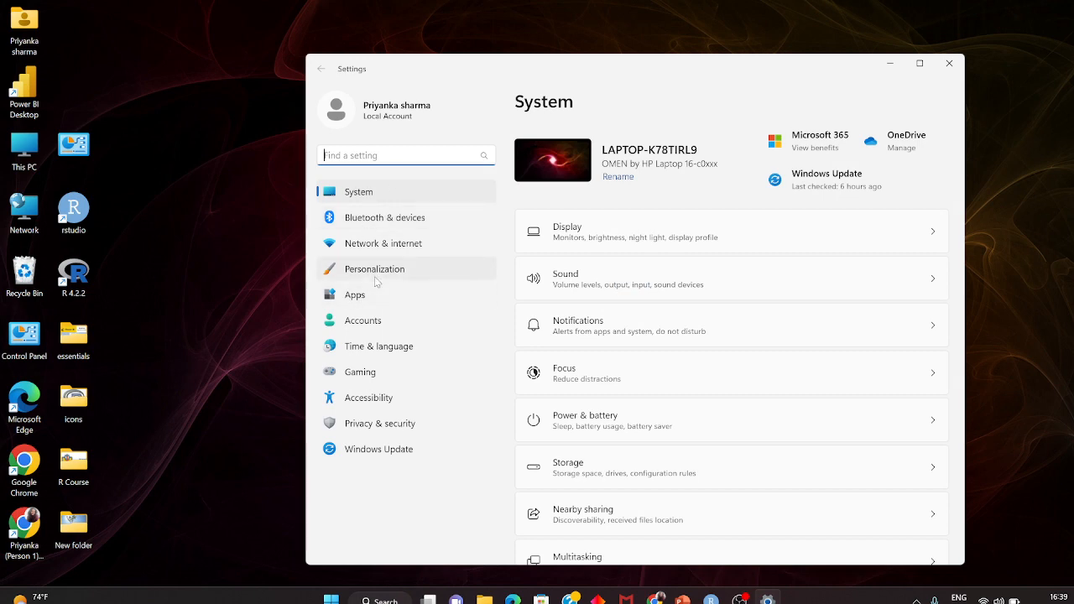
mouse_move(369, 300)
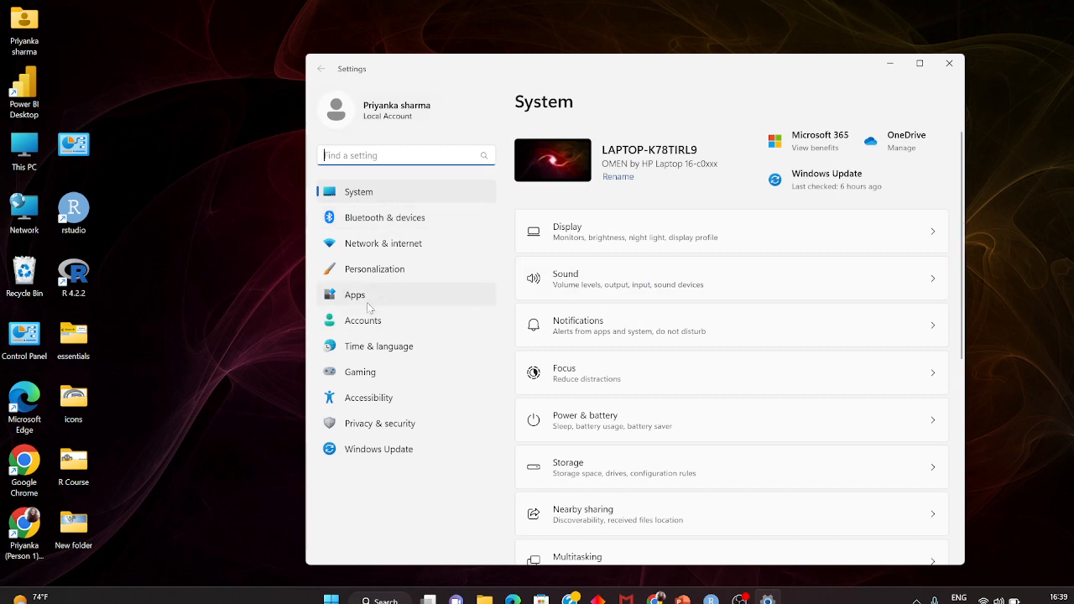
click(354, 296)
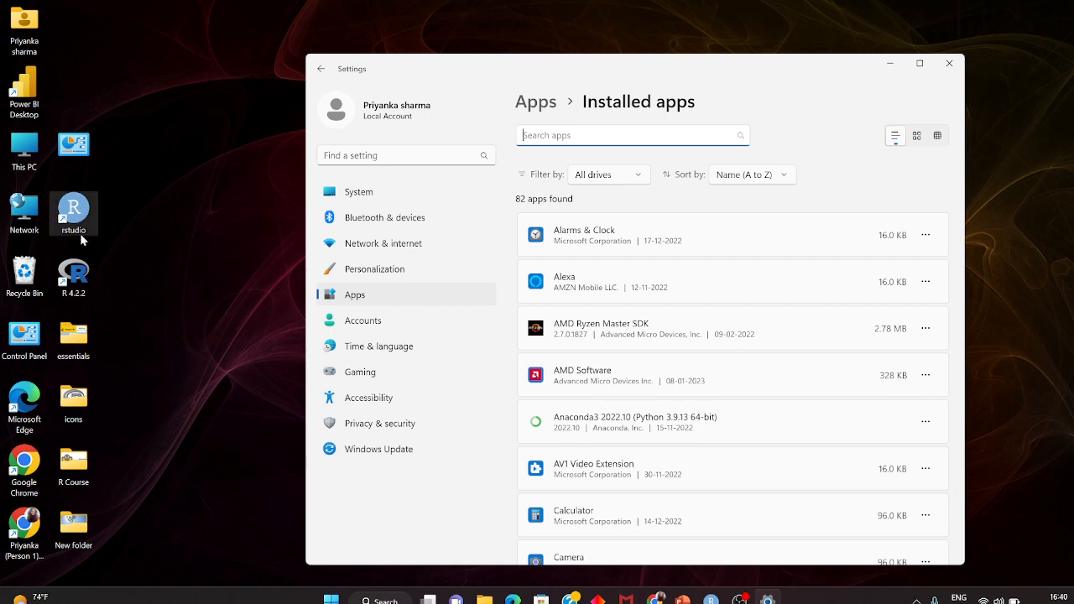
- Scroll the Installed apps list to the RStudio and R for Windows 4.2.2 entries
scroll(down, 3)
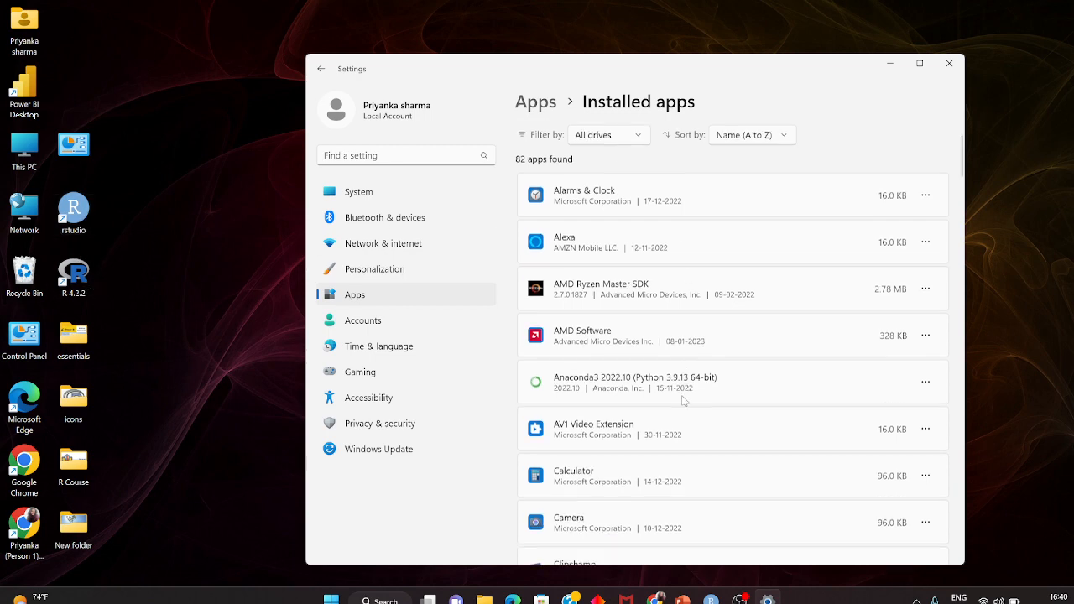
scroll(down, 3)
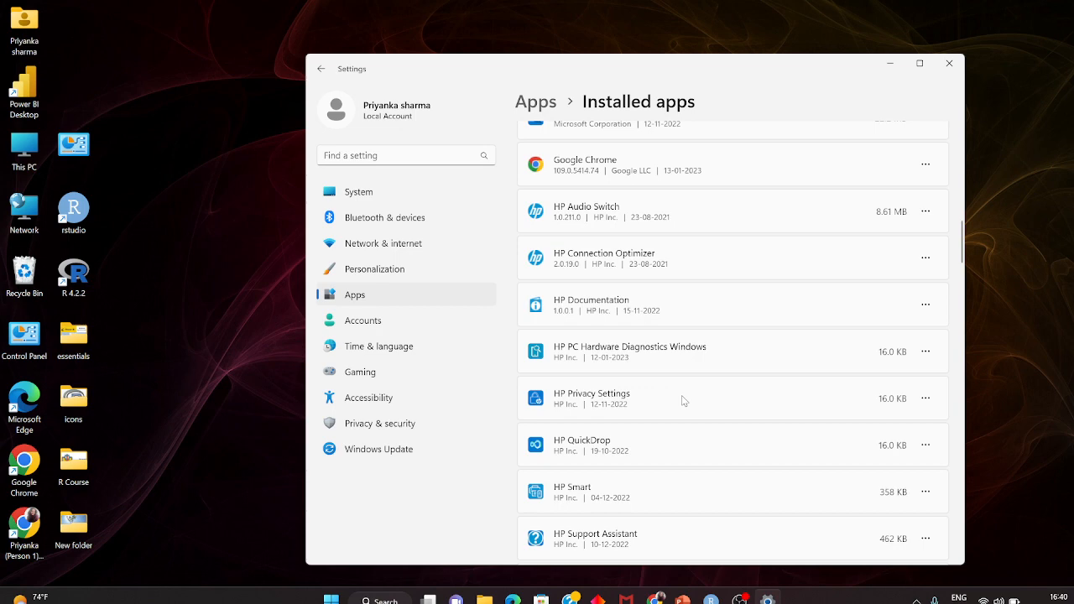
scroll(down, 3)
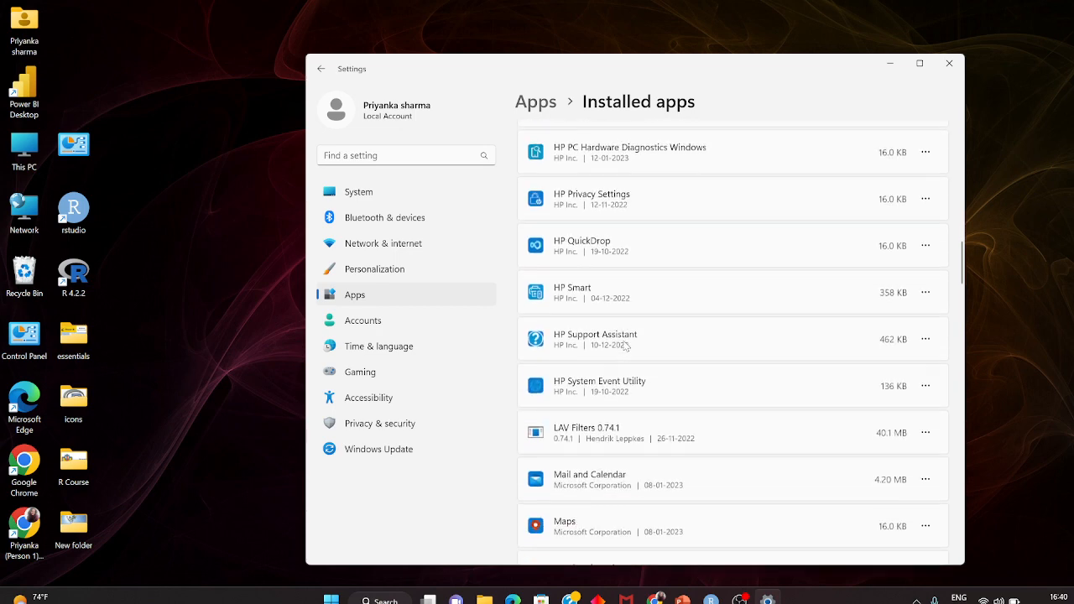
scroll(down, 3)
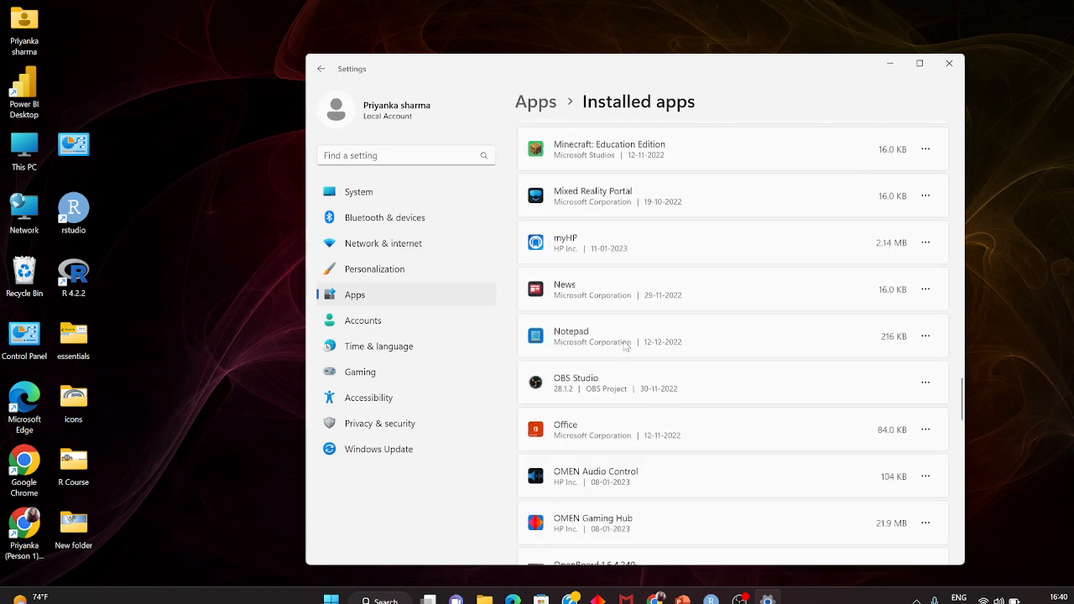
scroll(down, 3)
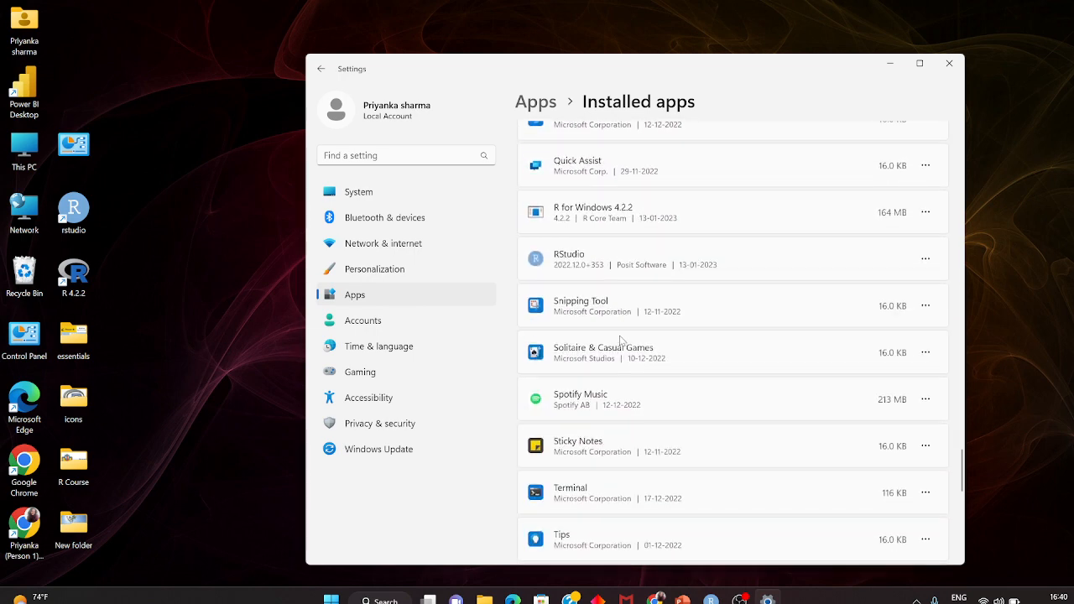
scroll(up, 3)
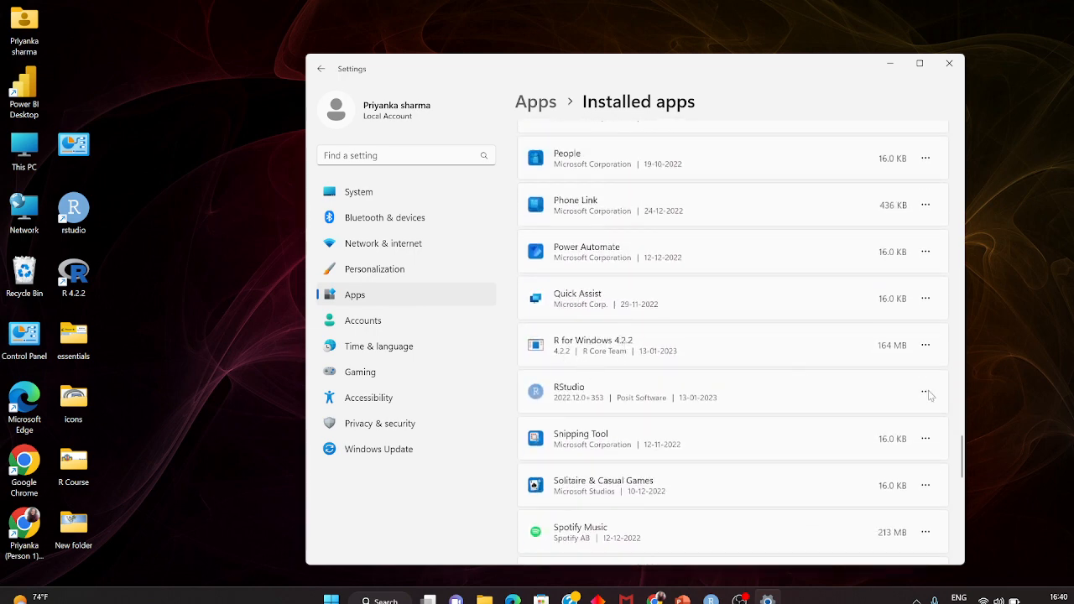
- Choose Uninstall from RStudio's options menu to launch its uninstaller
click(927, 391)
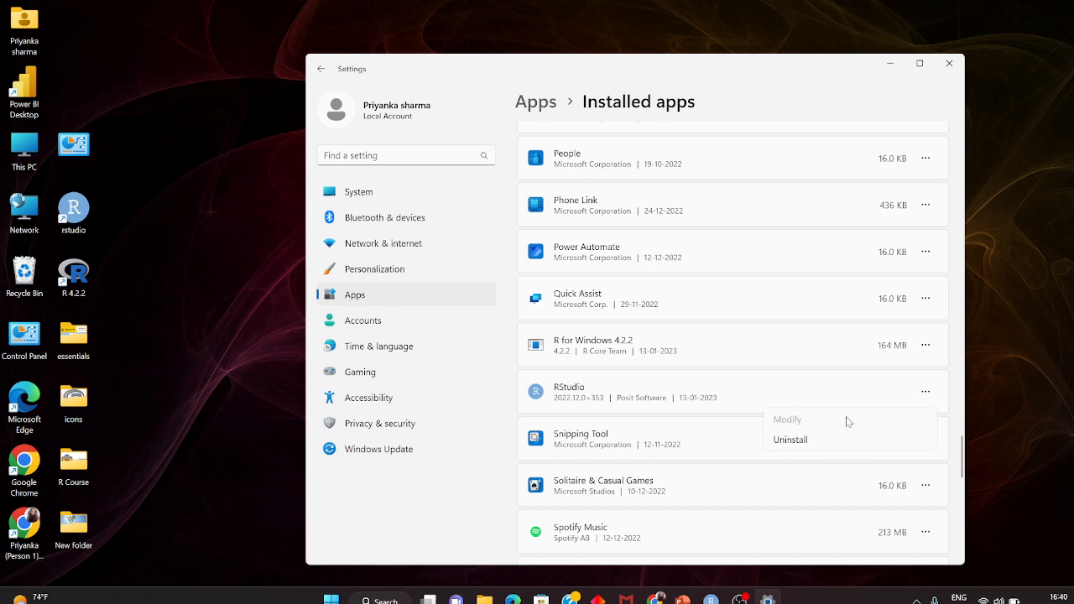
click(789, 440)
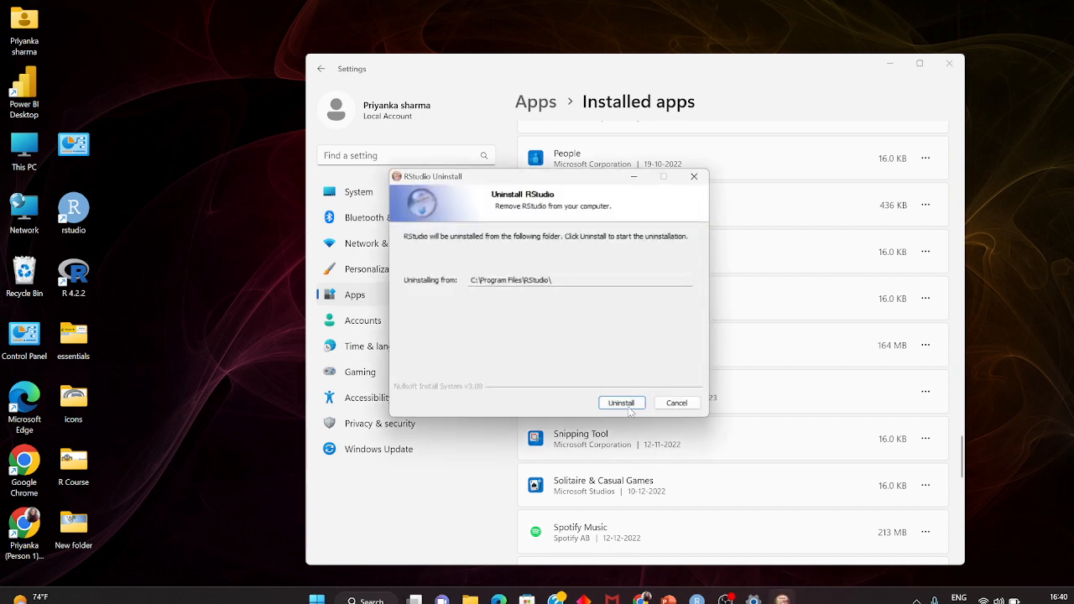
- Run the RStudio Uninstall wizard to completion and close it
click(621, 402)
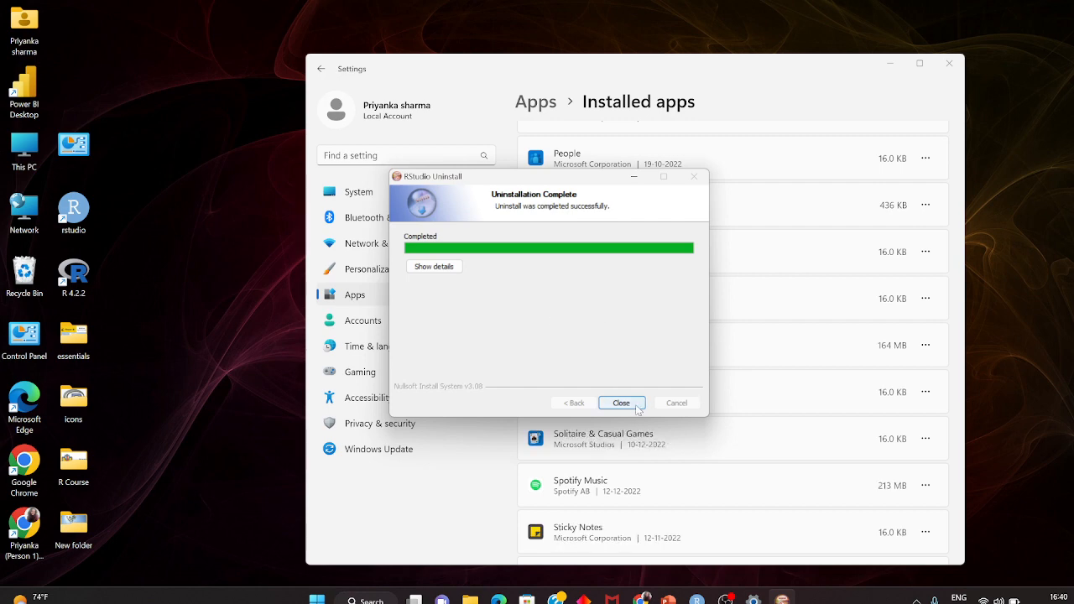
mouse_move(636, 411)
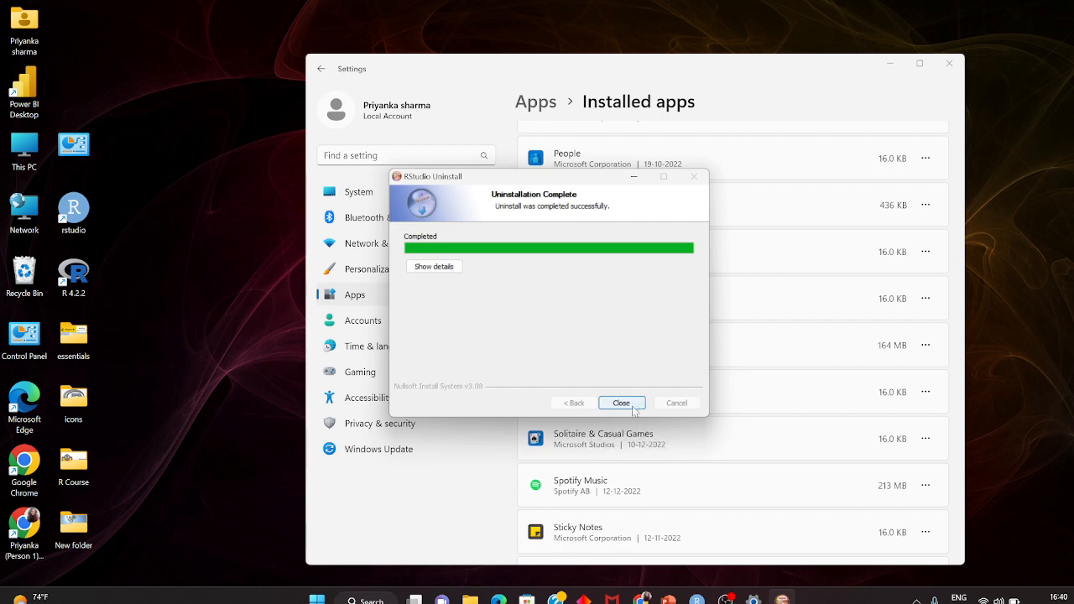
click(621, 403)
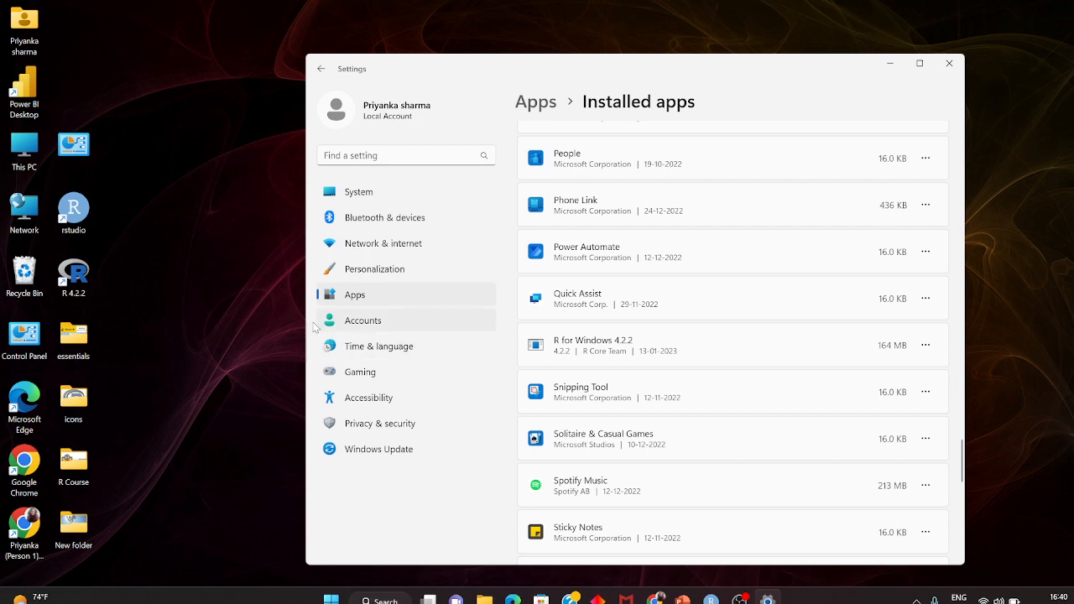
mouse_move(613, 347)
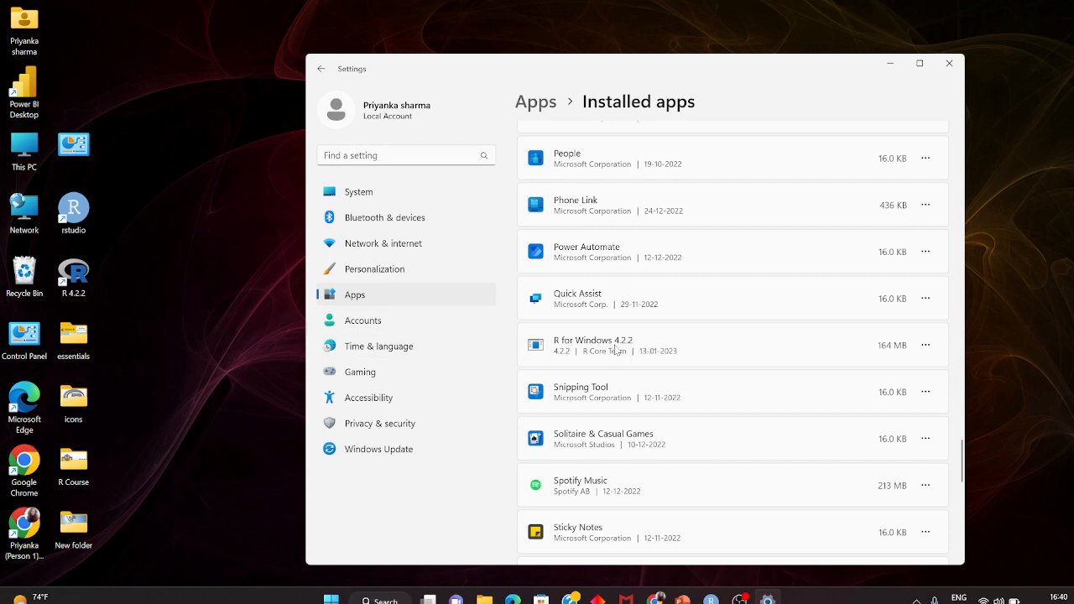
- Uninstall R for Windows 4.2.2, confirm full removal, and acknowledge success
click(927, 346)
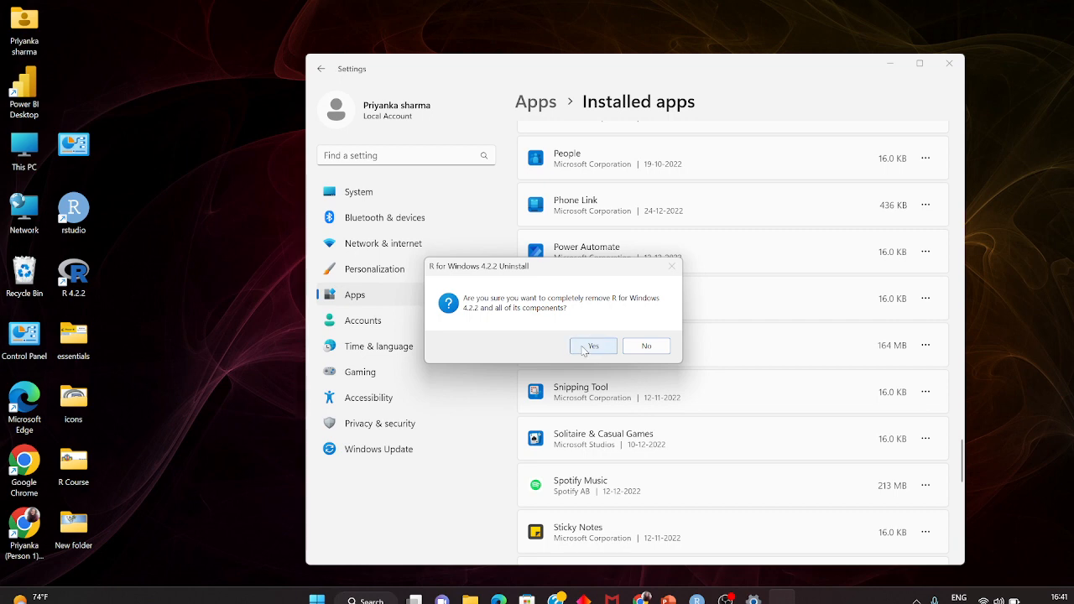
click(592, 346)
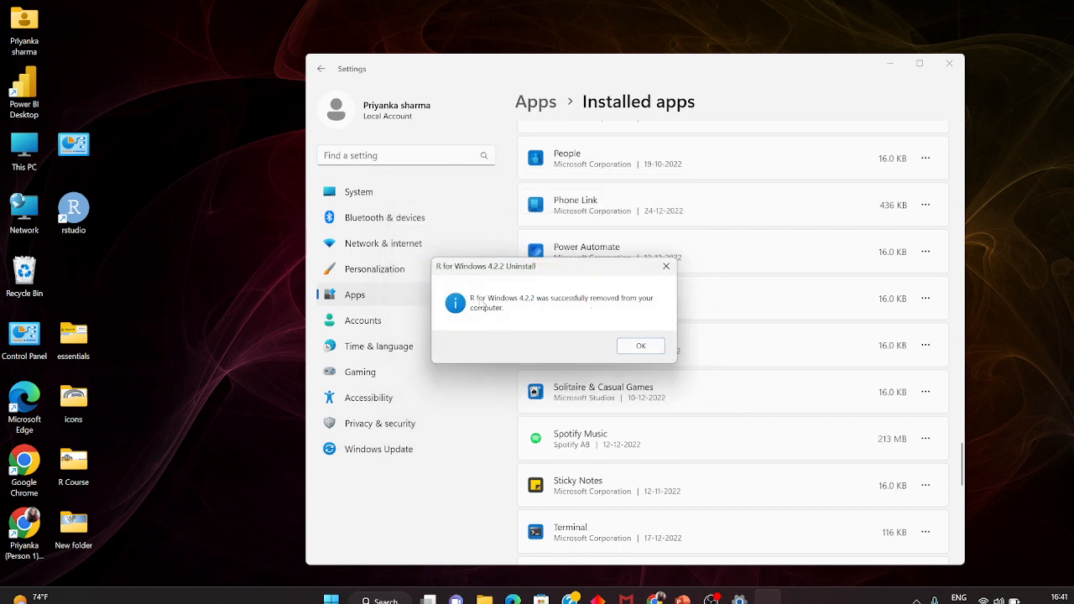
click(641, 346)
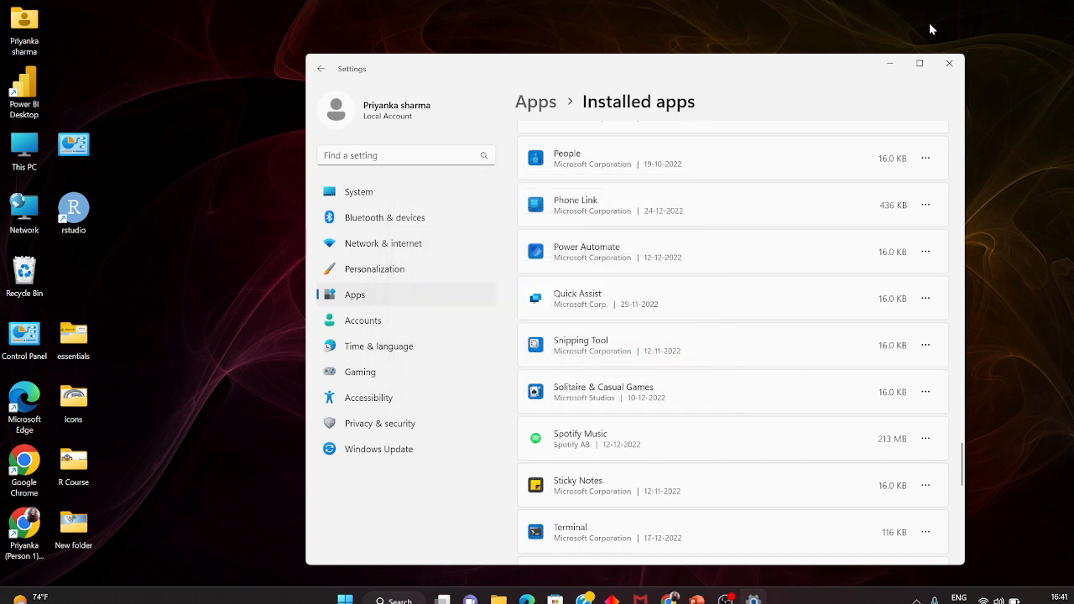
- Close Settings and permanently delete the rstudio desktop shortcut
click(950, 64)
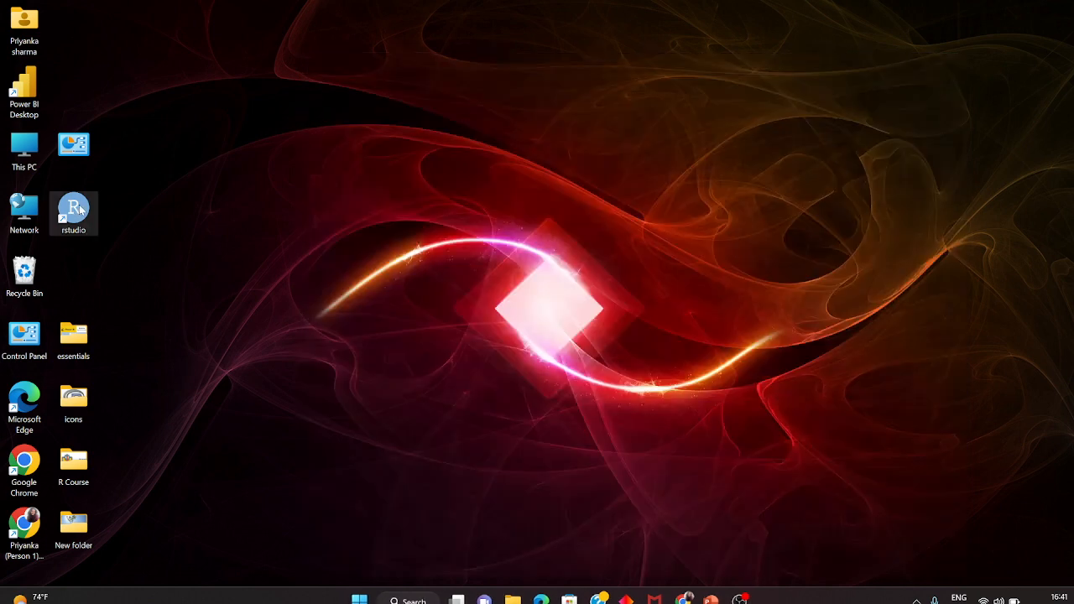
key(Delete)
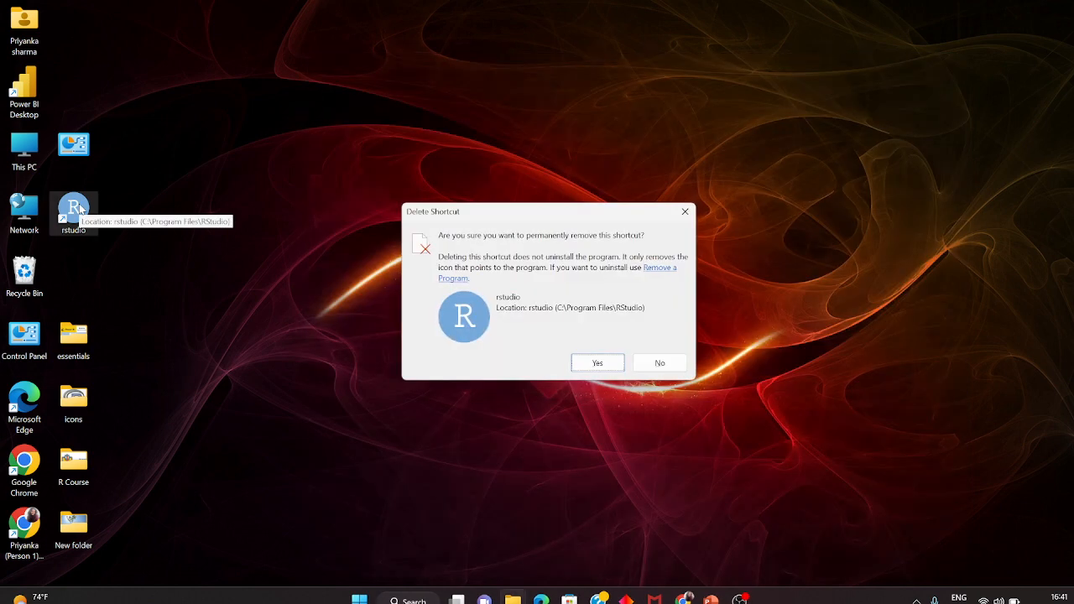
click(597, 362)
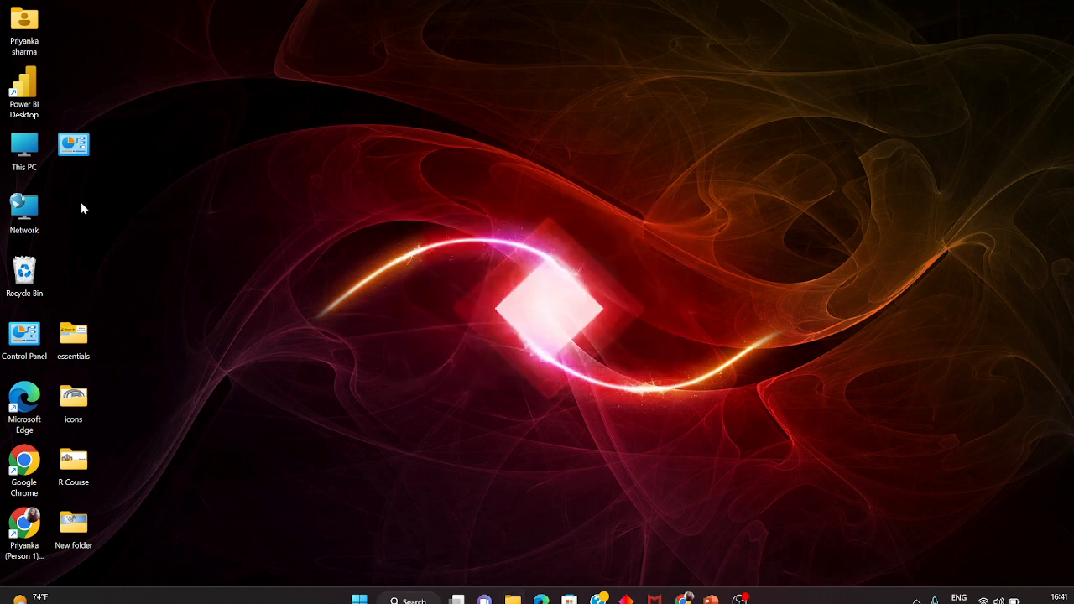
mouse_move(332, 343)
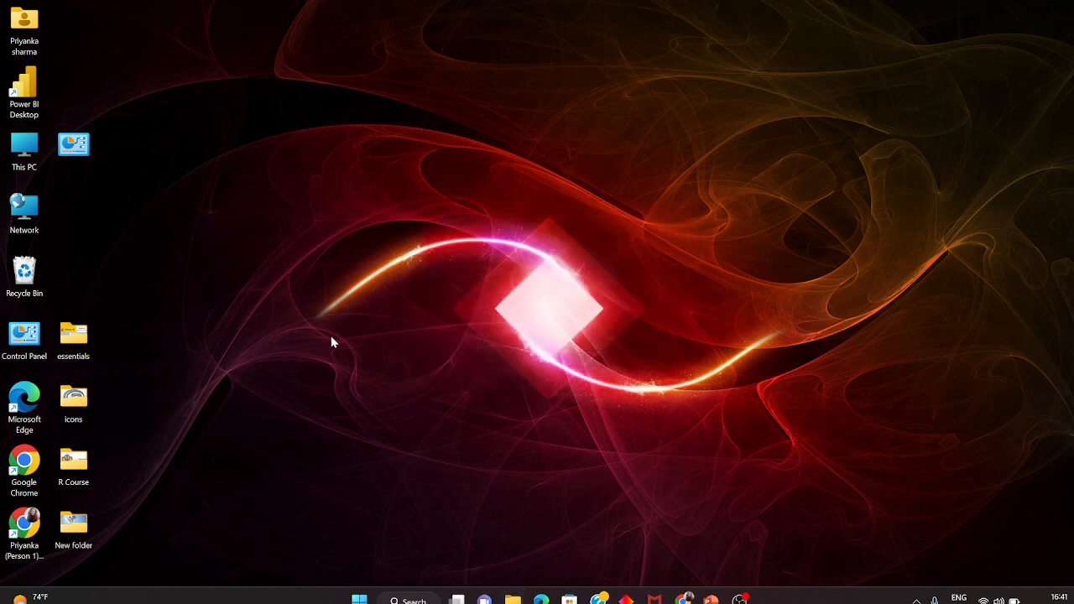